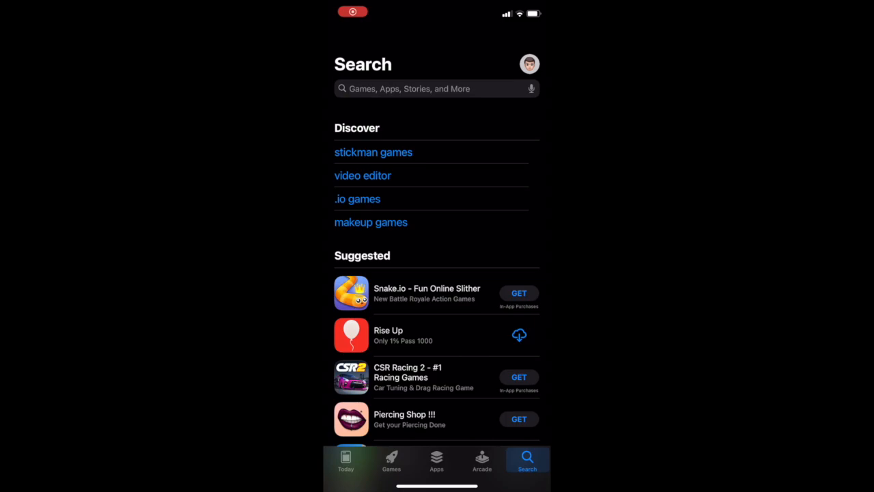
Search the store for 'gennec', download the Gennec app, and launch it.
click(423, 88)
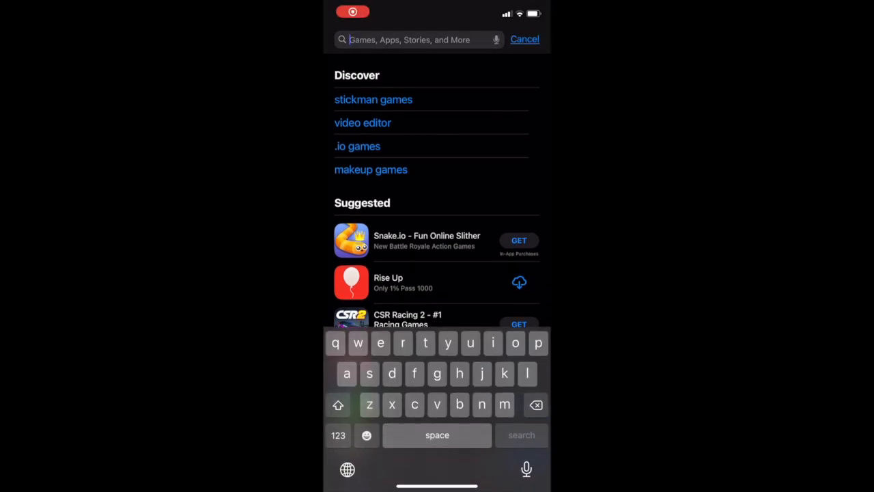
text(gennec)
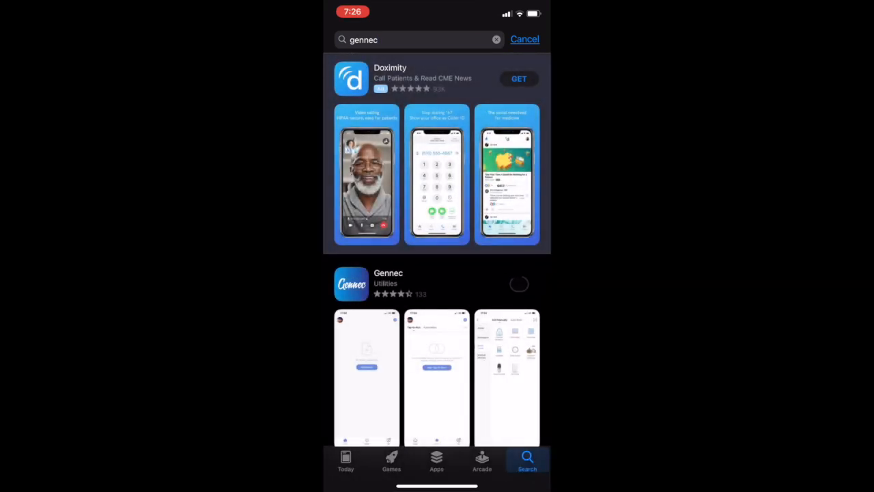
click(519, 283)
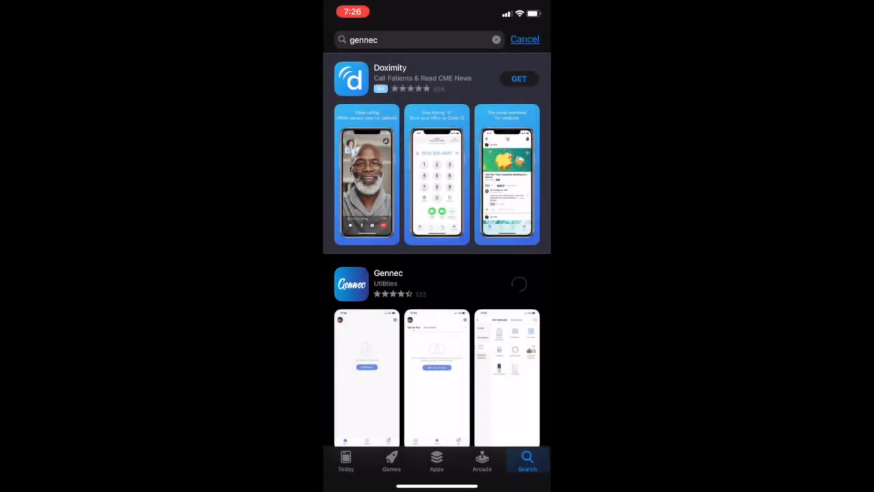
click(518, 282)
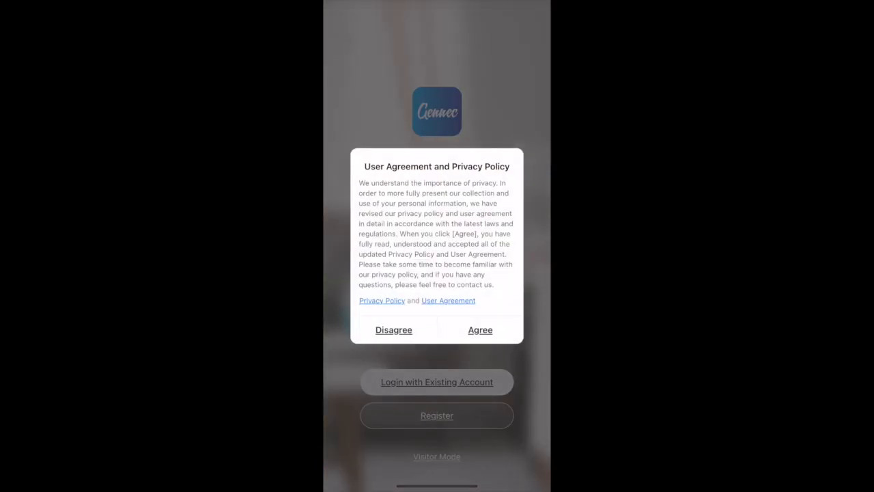
Agree to the privacy policy, allow Bluetooth, dismiss the tip, and begin Add Device.
click(480, 329)
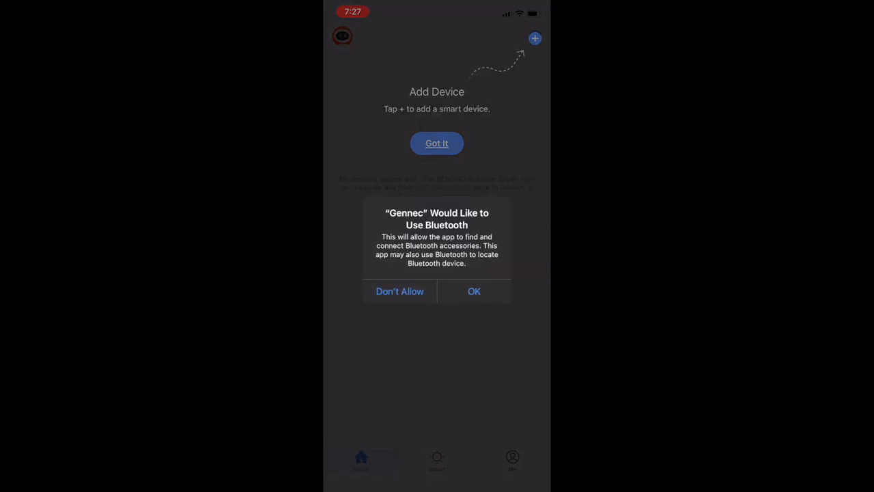
click(474, 291)
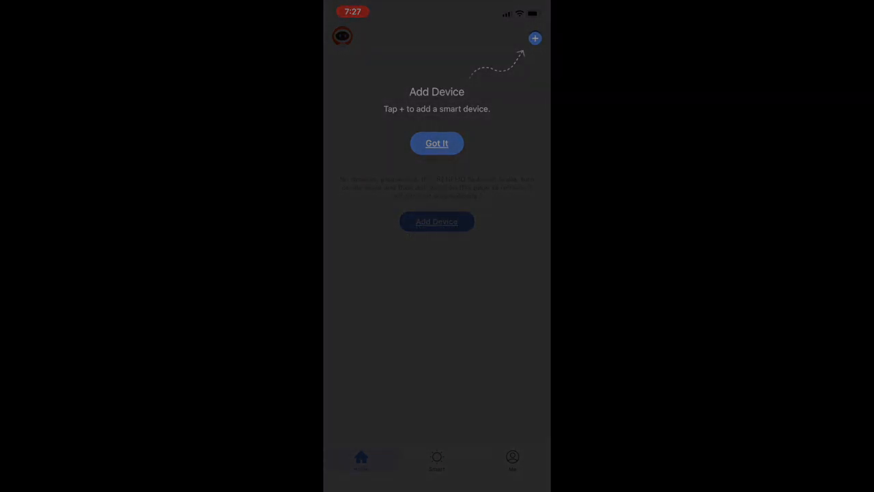
click(437, 143)
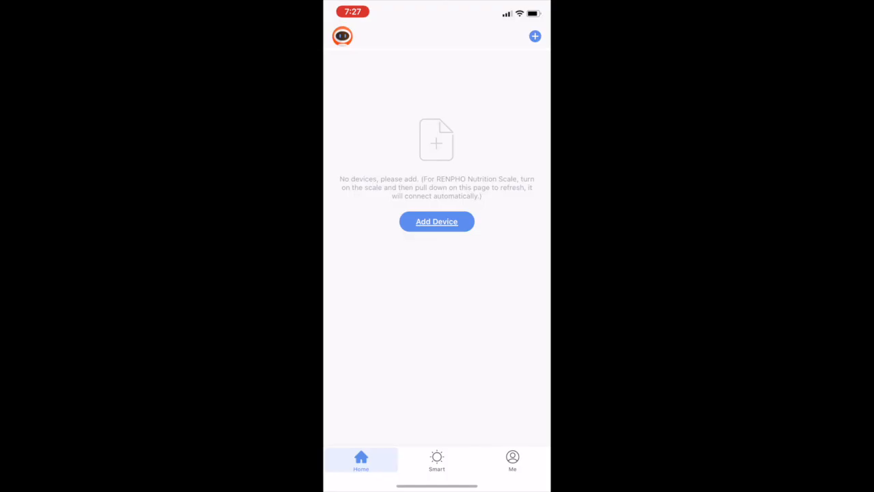
click(437, 222)
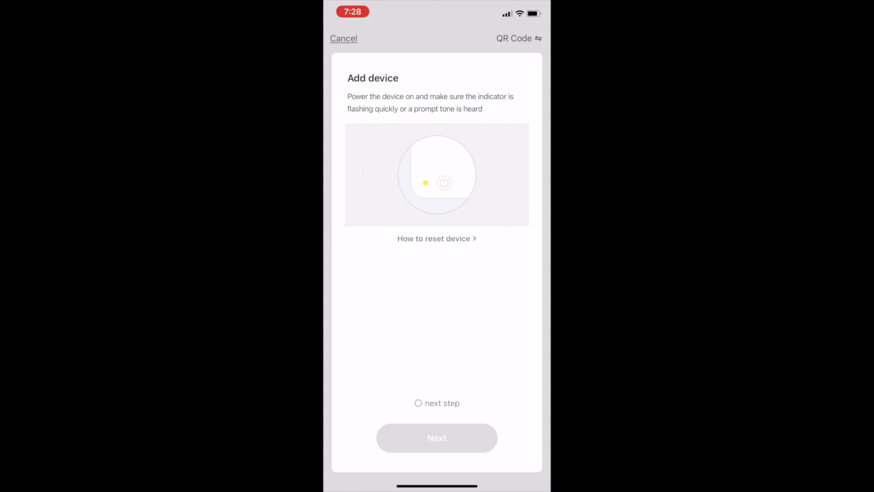
Tick the flashing-indicator confirmation on Add device and continue with Next.
click(418, 402)
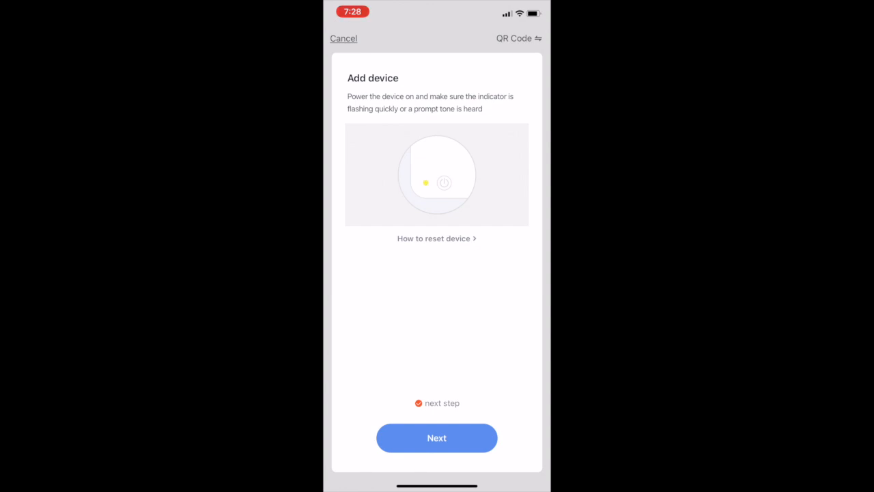
click(437, 437)
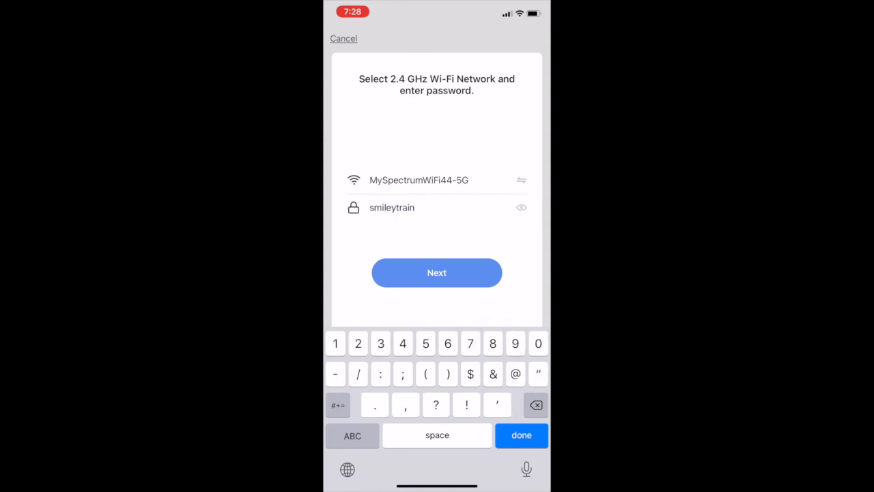
Choose the MySpectrumWiFi44-2G network, complete its password, and submit to get the pairing QR code.
click(437, 273)
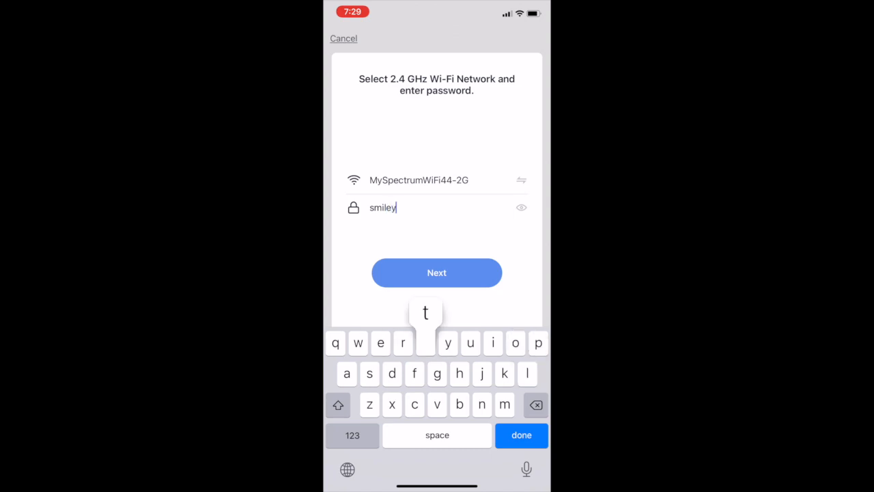
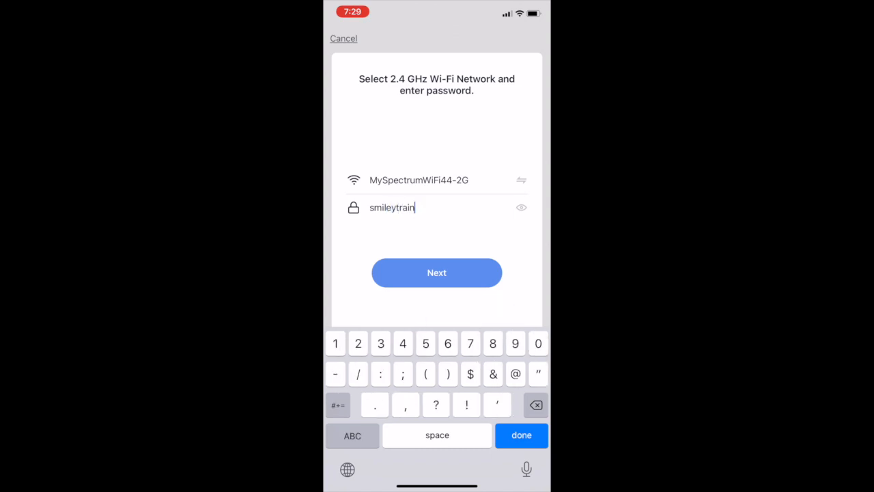
click(437, 273)
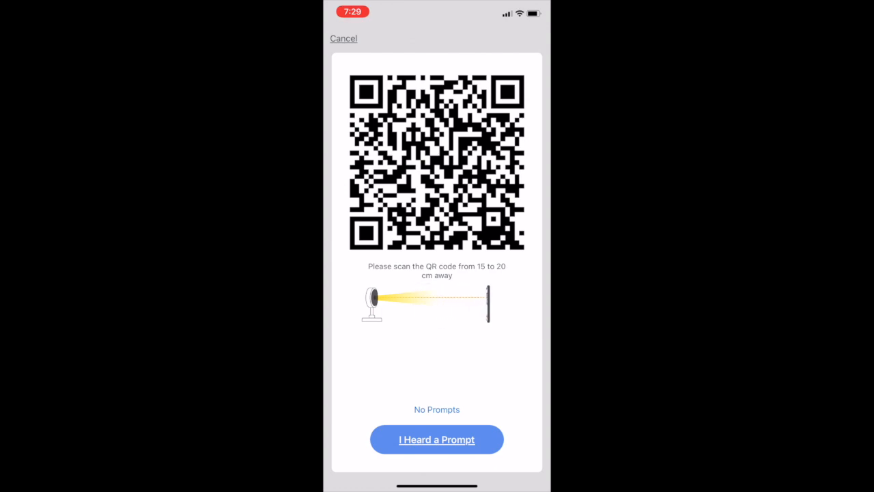
Confirm the prompt tone was heard, pick Mechanical Chime, and complete pairing to the live view.
click(436, 440)
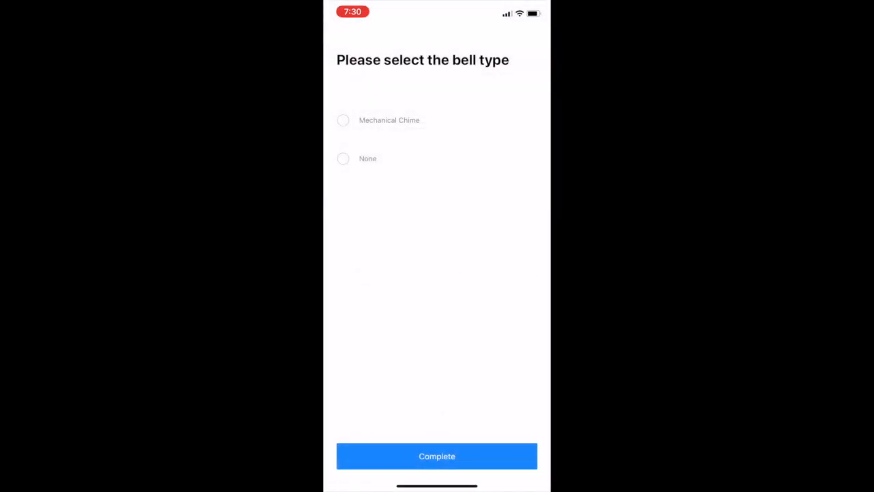
click(343, 120)
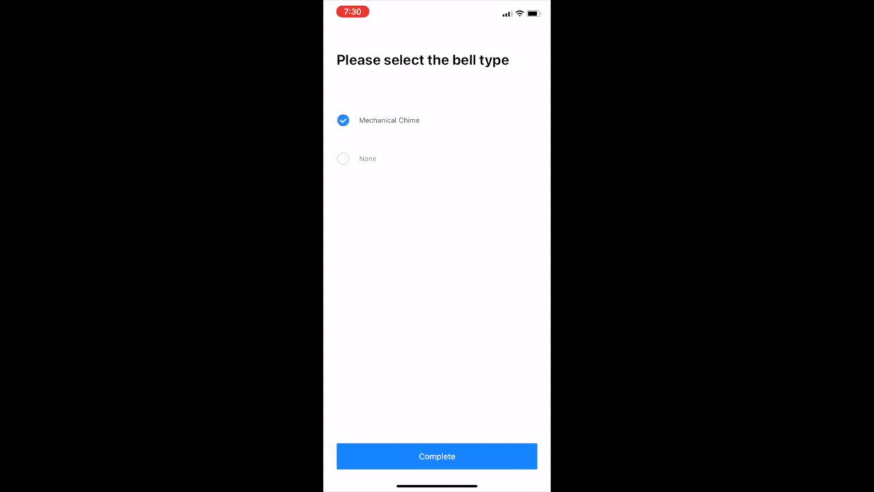
click(437, 456)
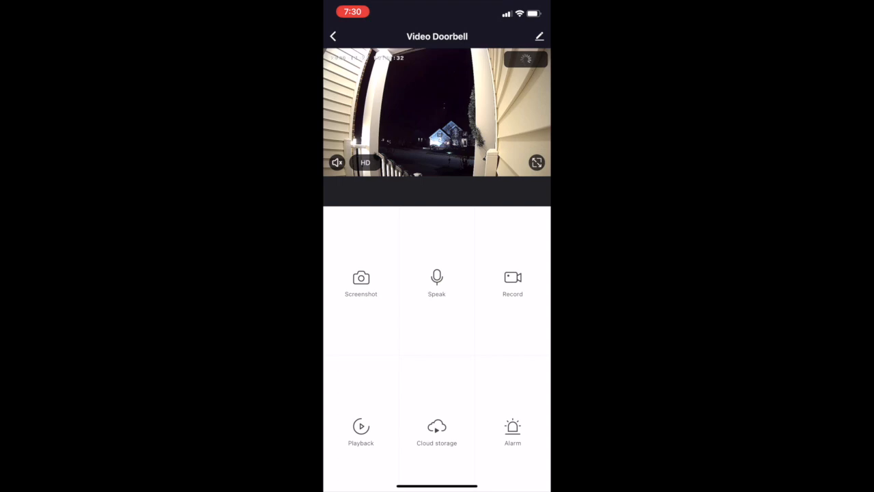